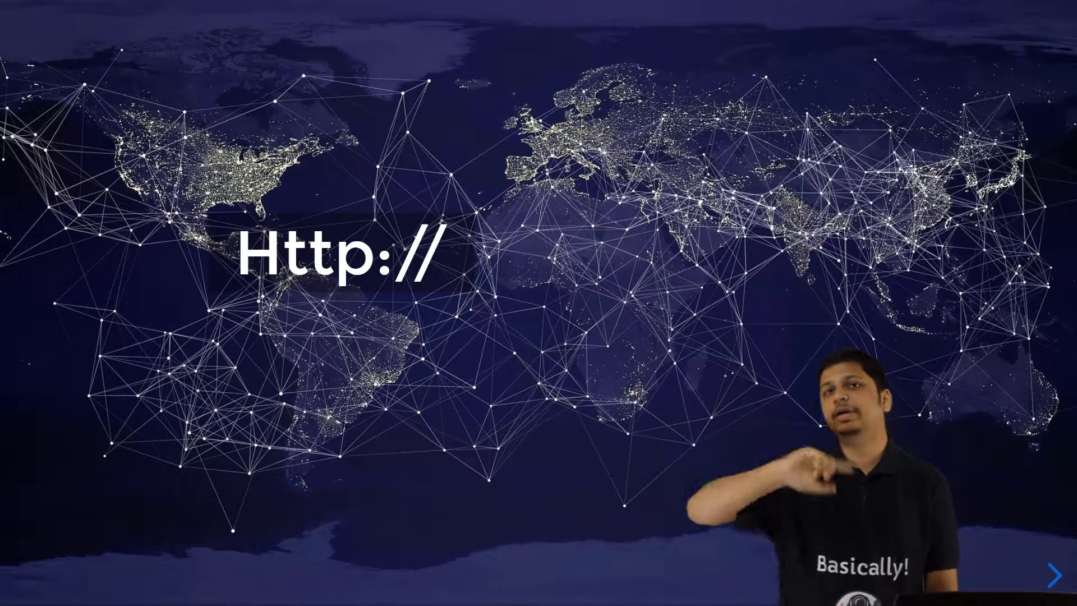
click(1044, 576)
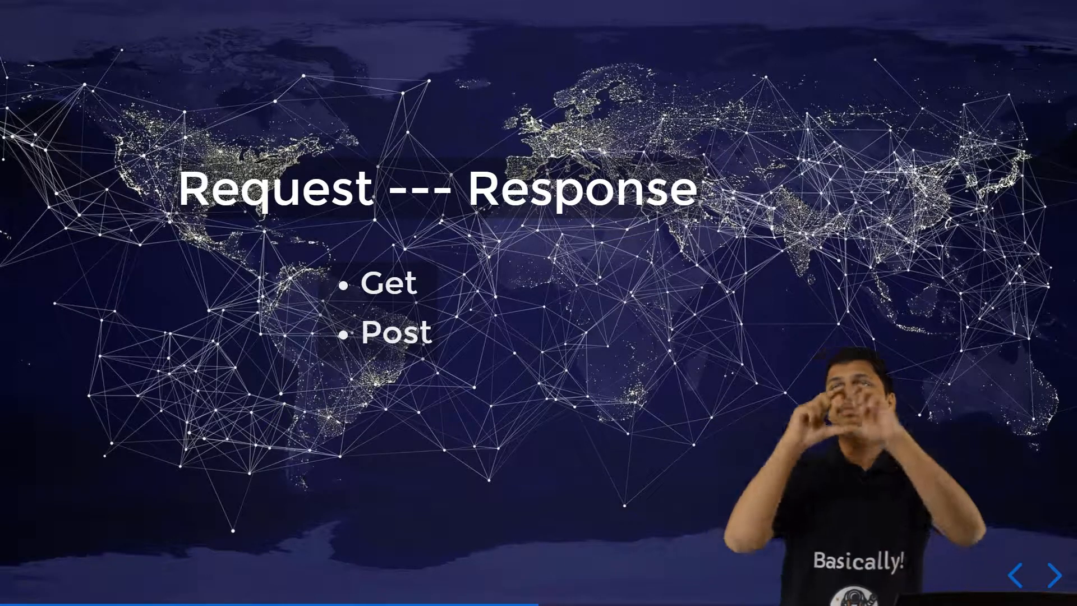
click(1056, 574)
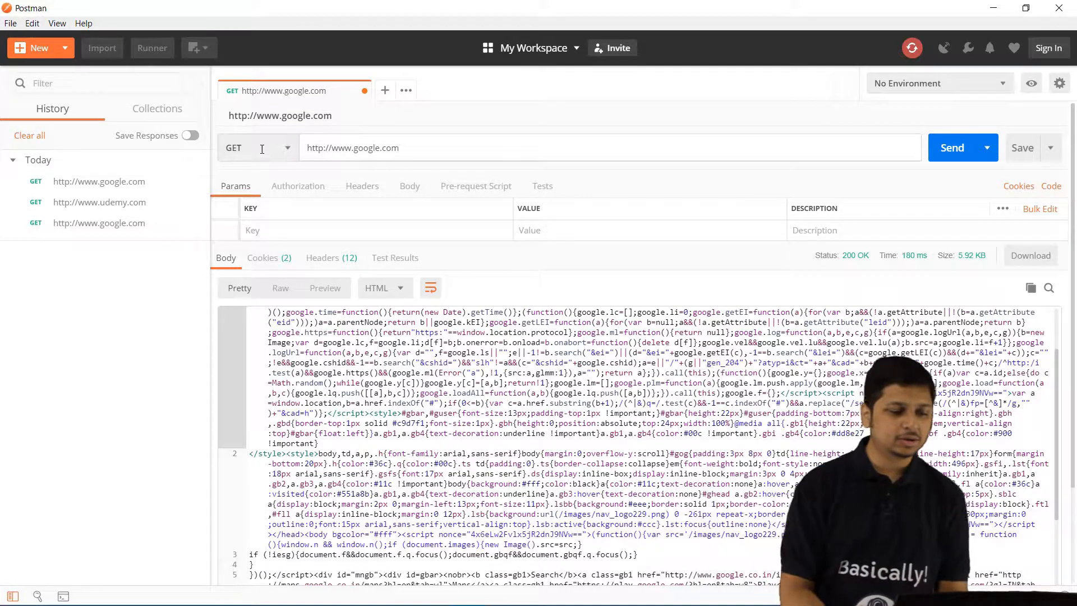
click(257, 147)
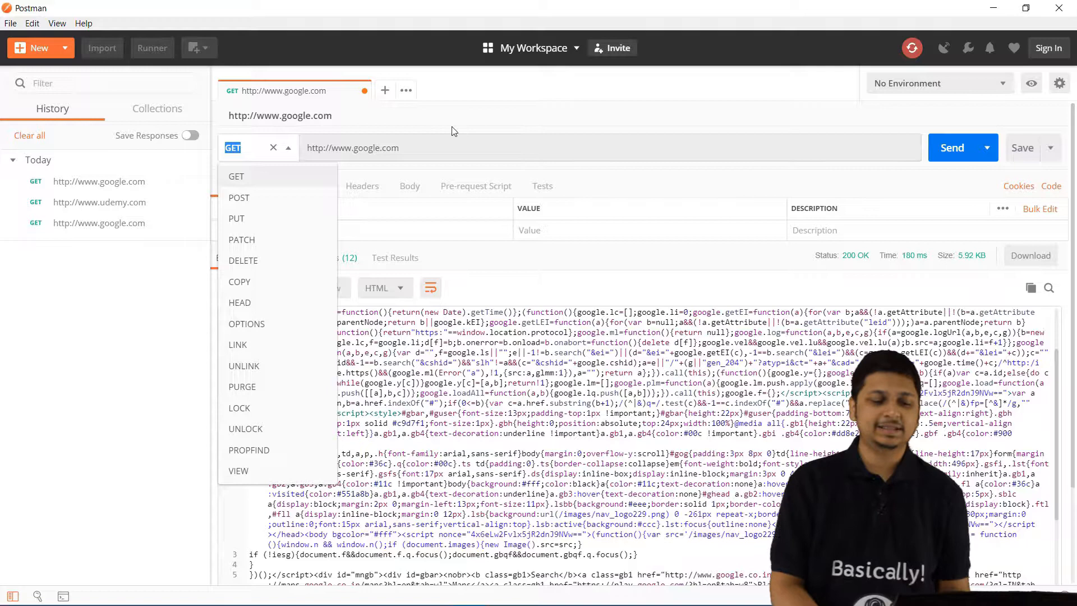
click(422, 151)
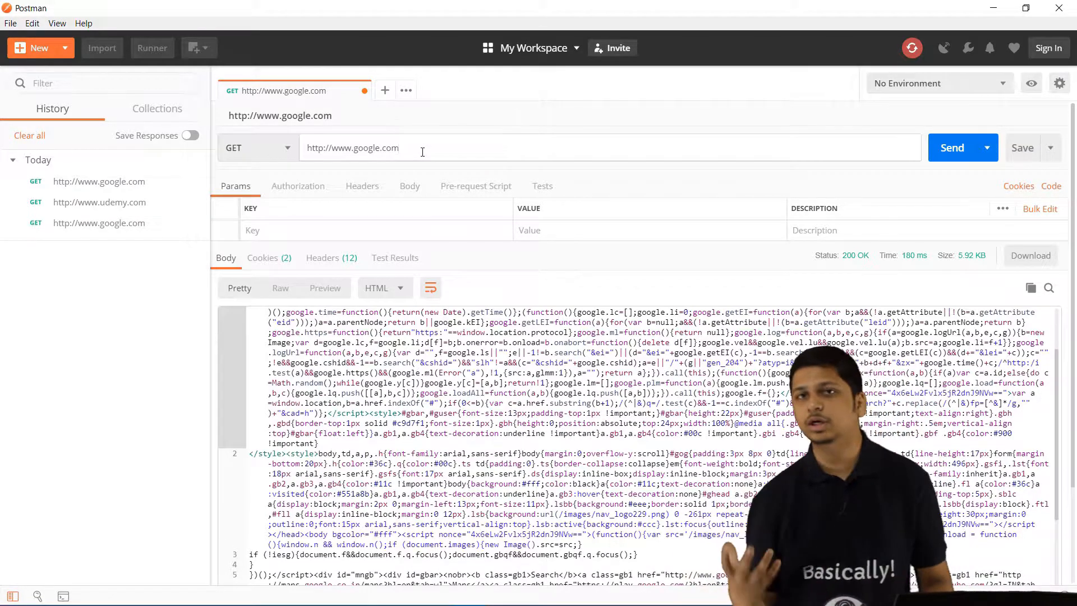
click(257, 148)
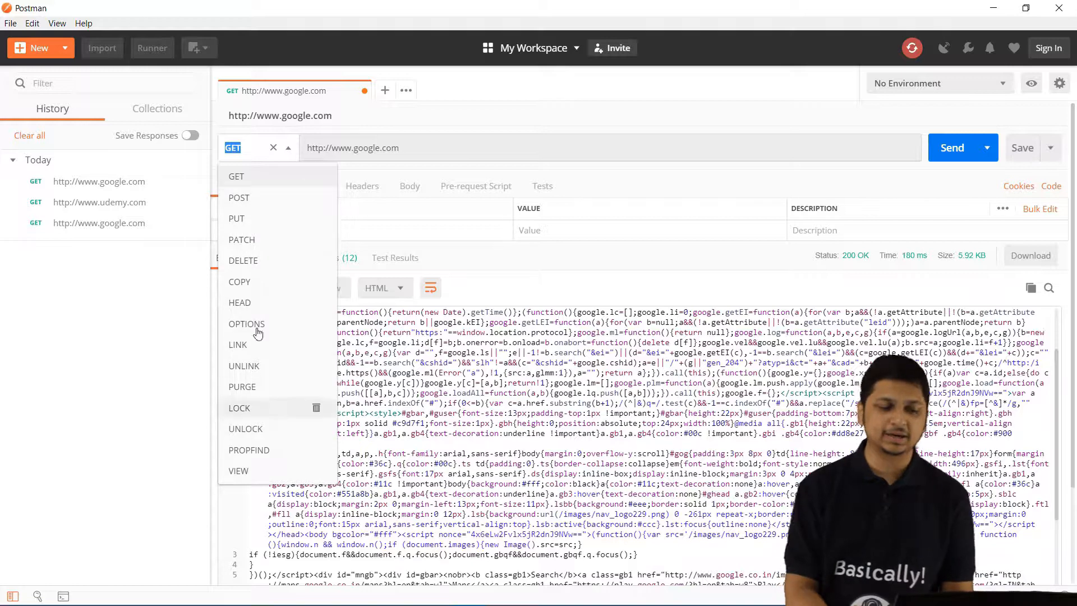
mouse_move(274, 227)
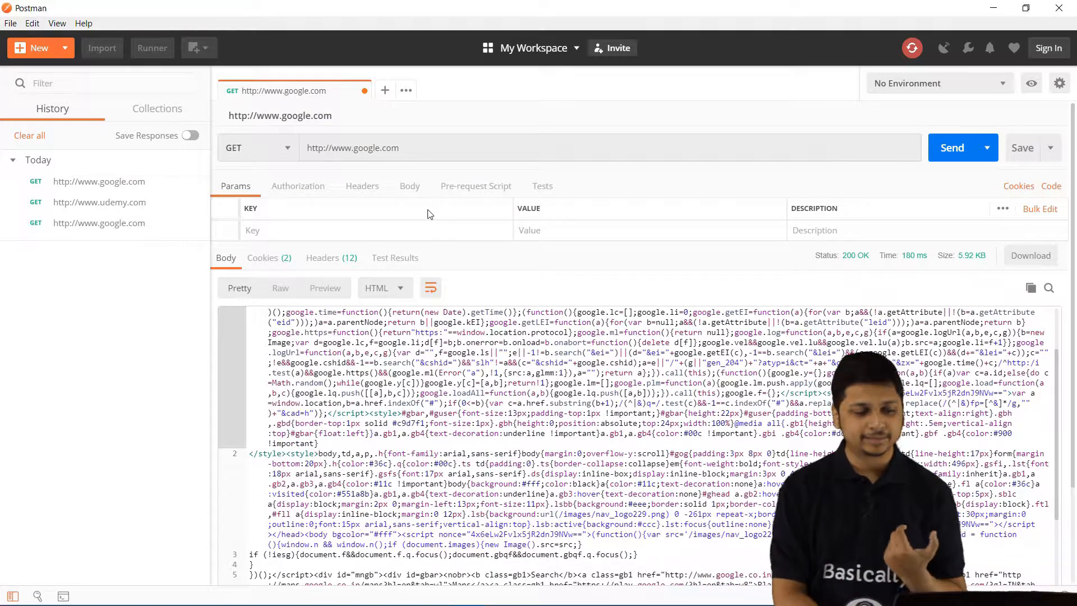
click(378, 147)
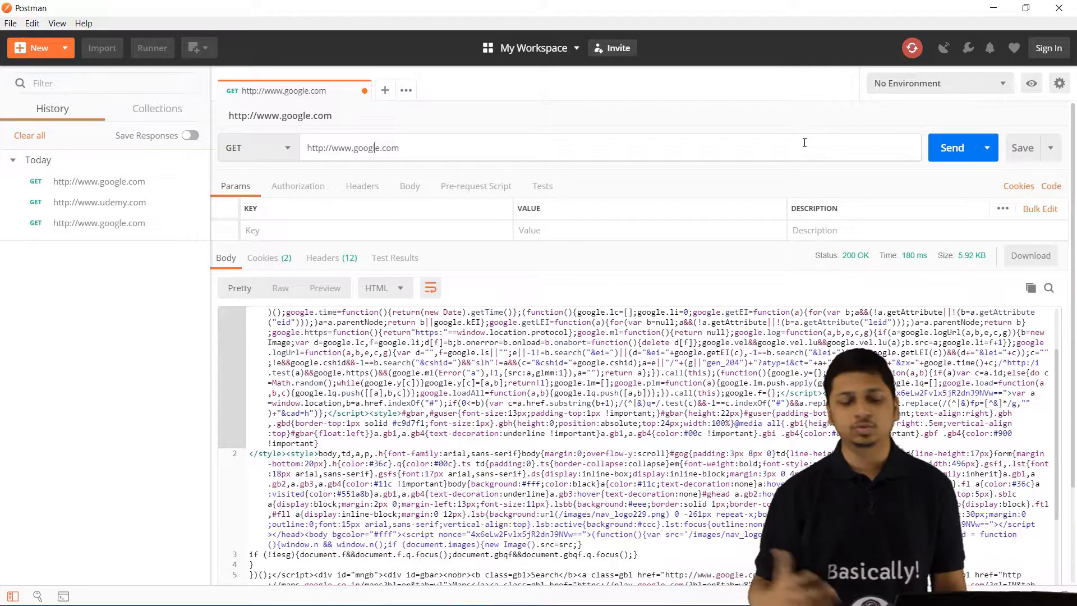
- Resend the google.com GET request and view the response as a rendered Preview
click(952, 147)
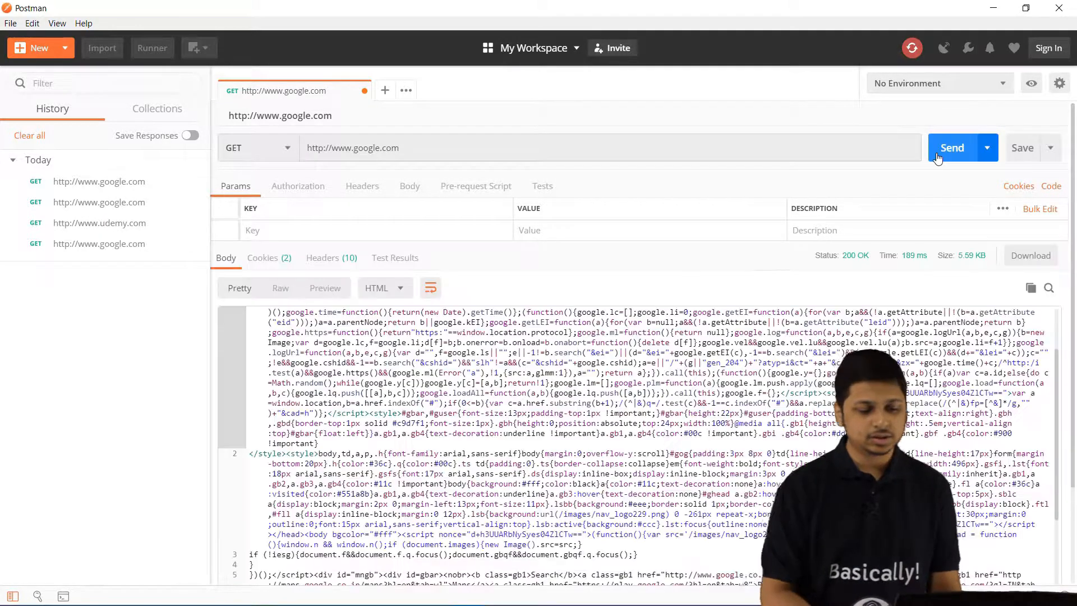
scroll(down, 3)
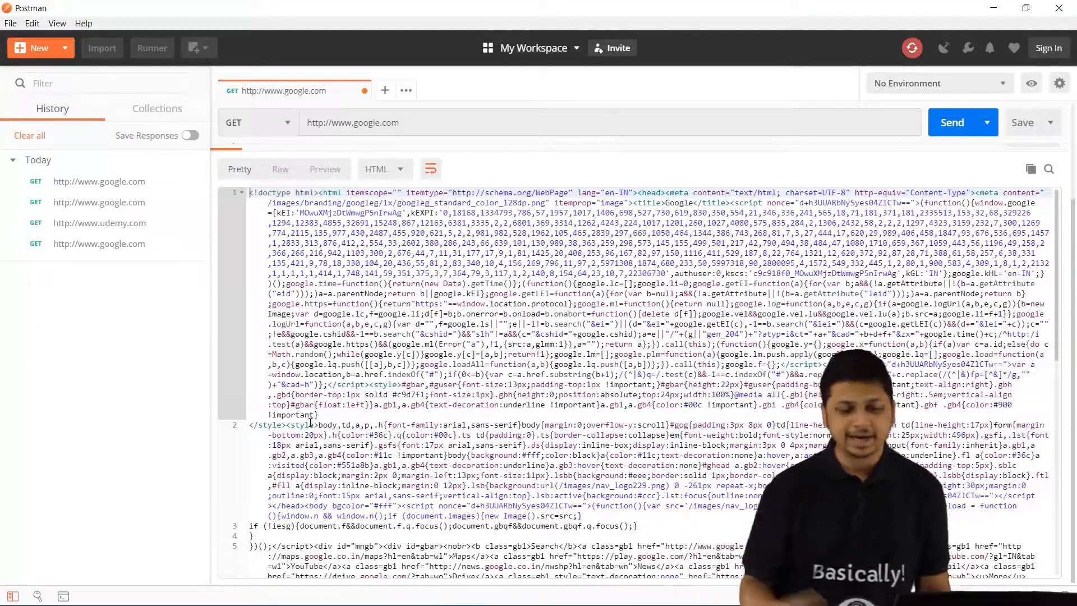
click(324, 169)
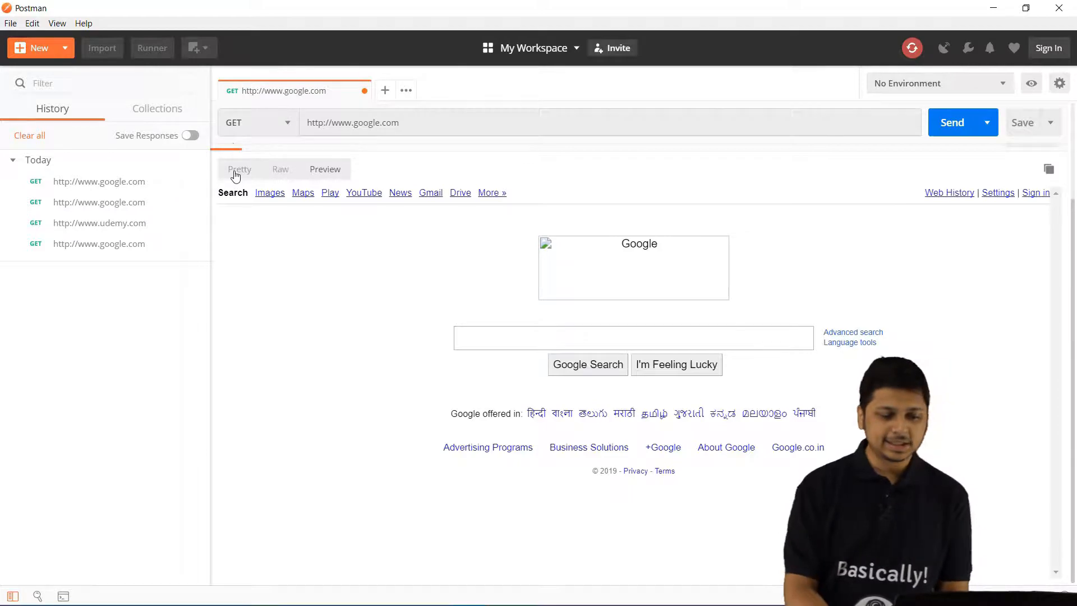
- View the google.com response as Raw text, then switch back to Pretty
click(239, 169)
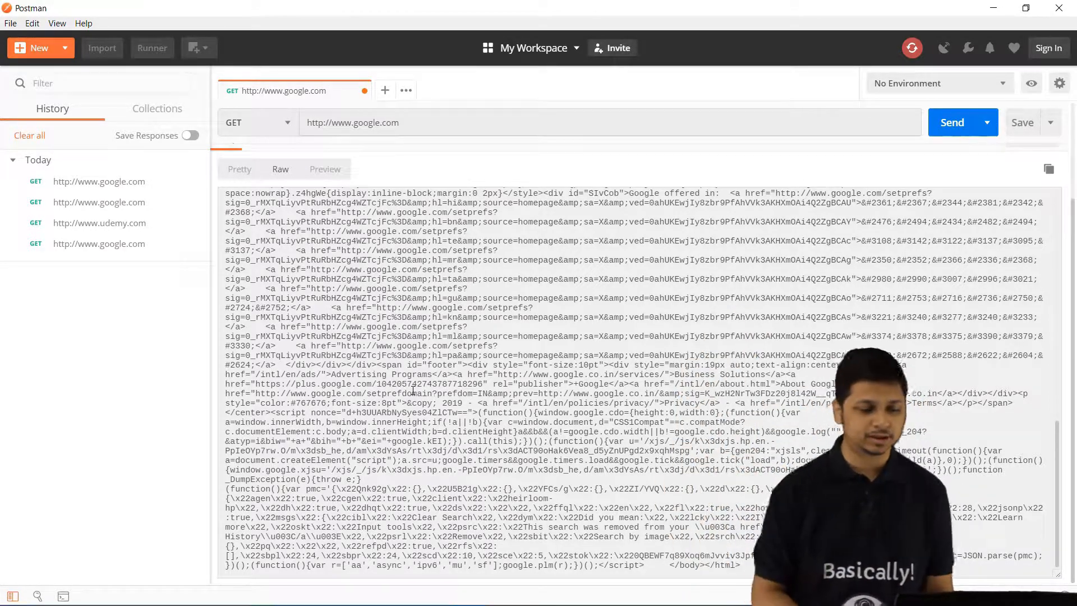
click(239, 169)
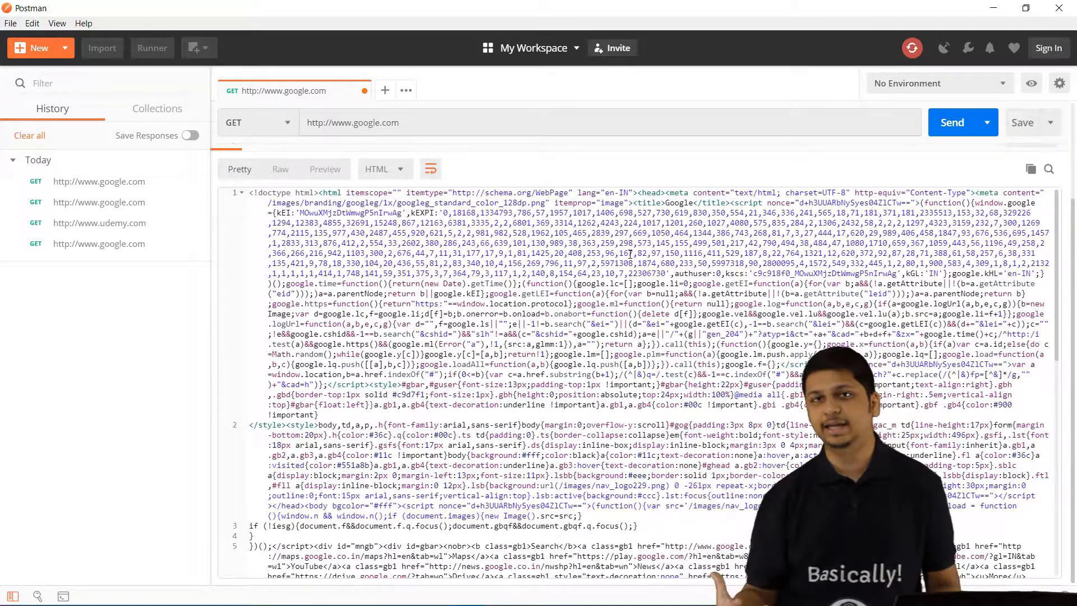
- Scroll to restore the request panel showing the google.com request's empty Headers tab
scroll(down, 3)
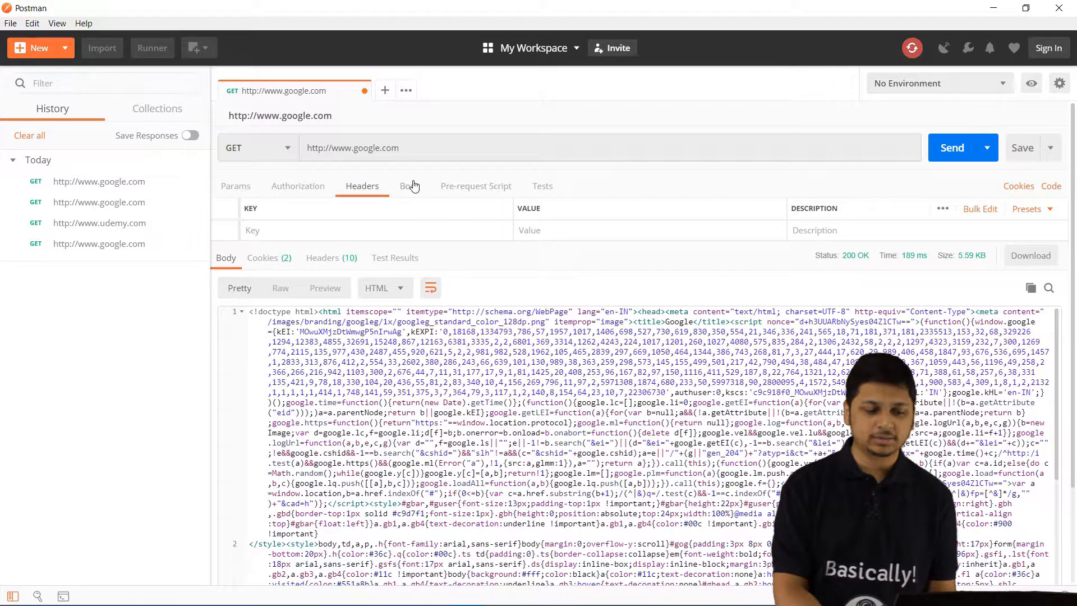
- Show the empty Pre-request Script tab for the google.com GET request
click(475, 186)
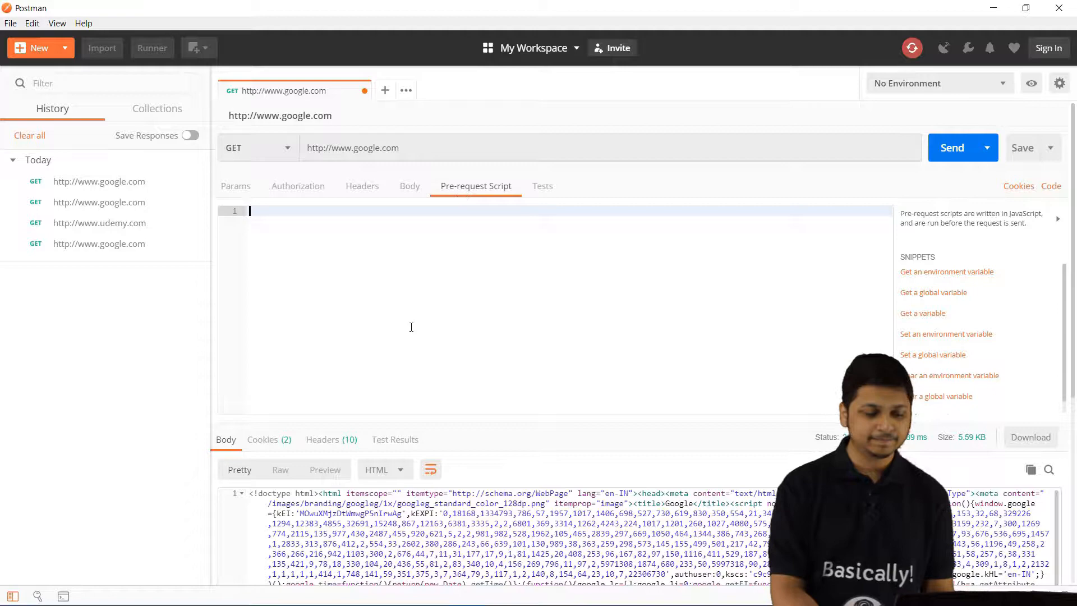